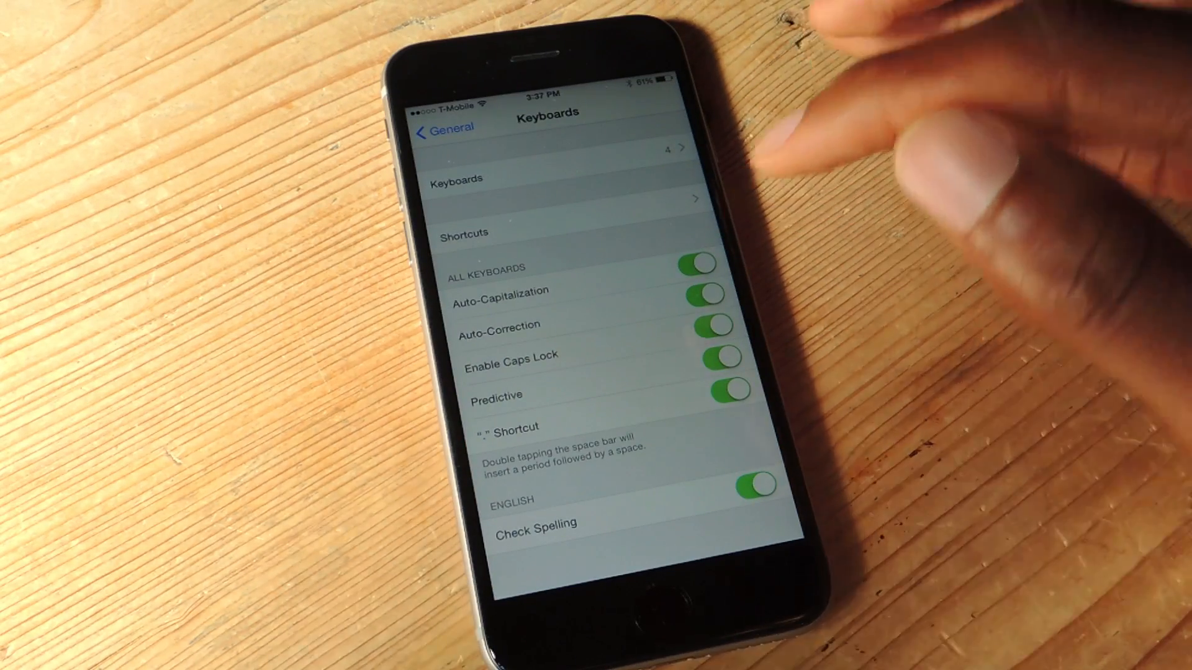
# From General, go to Keyboard > Keyboards and choose Add New Keyboard.
pyautogui.click(444, 127)
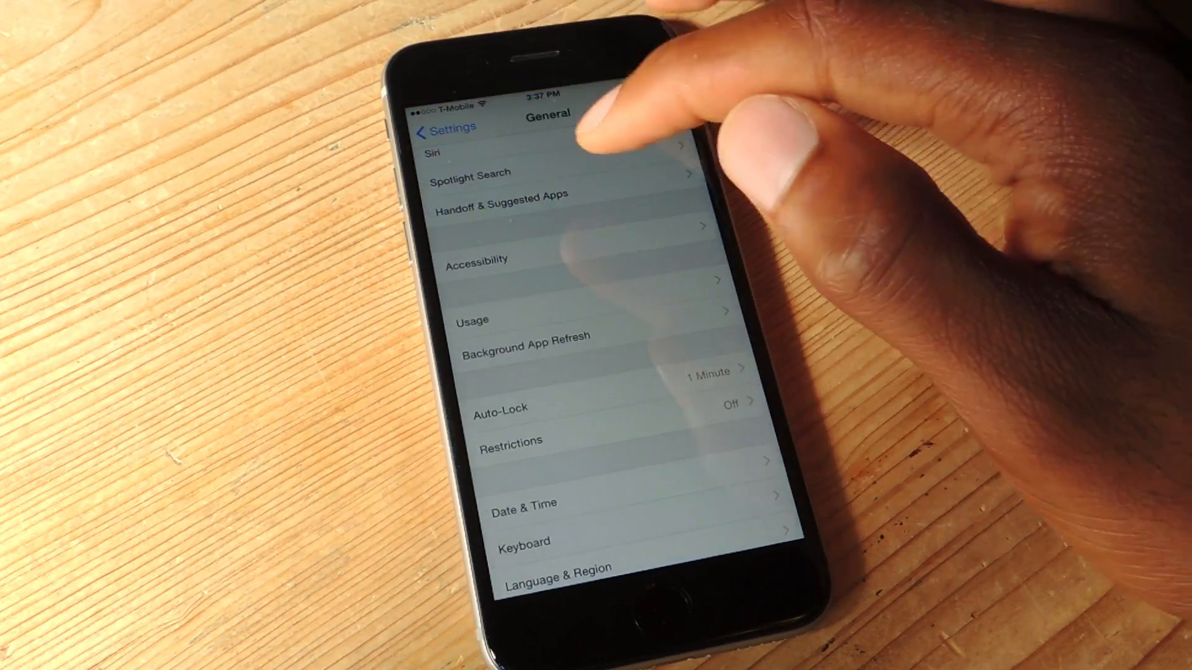
pyautogui.click(522, 541)
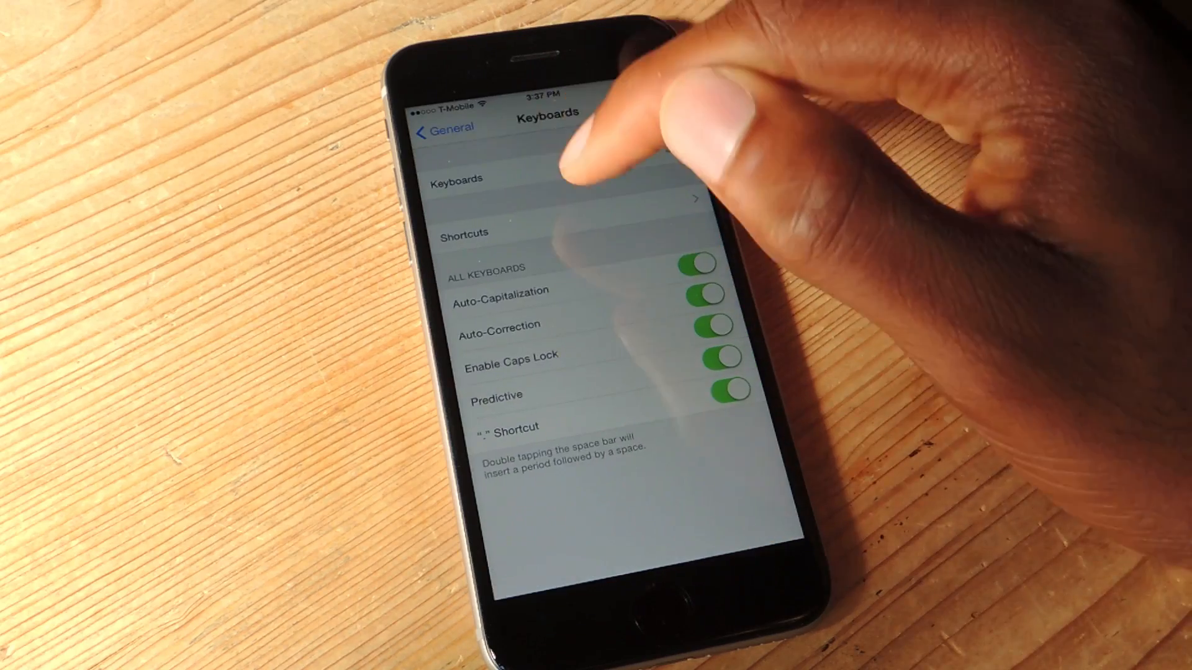
pyautogui.click(476, 190)
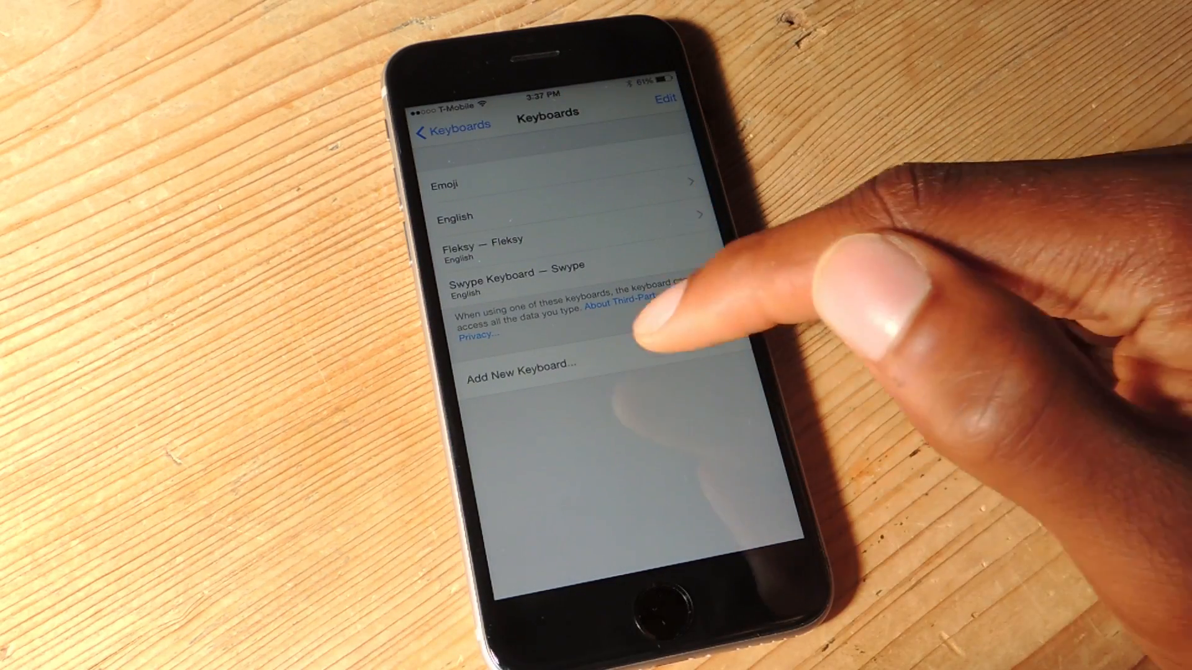
pyautogui.click(521, 364)
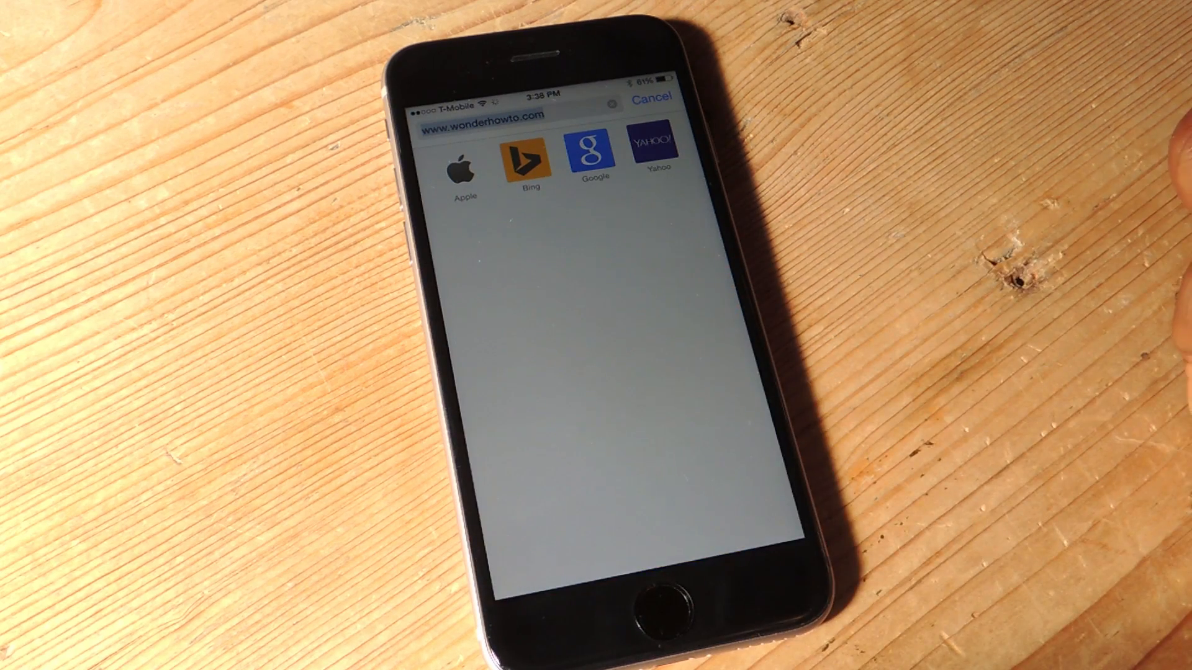
# Focus Safari's address bar to bring up the keyboard for typing a URL.
pyautogui.click(495, 129)
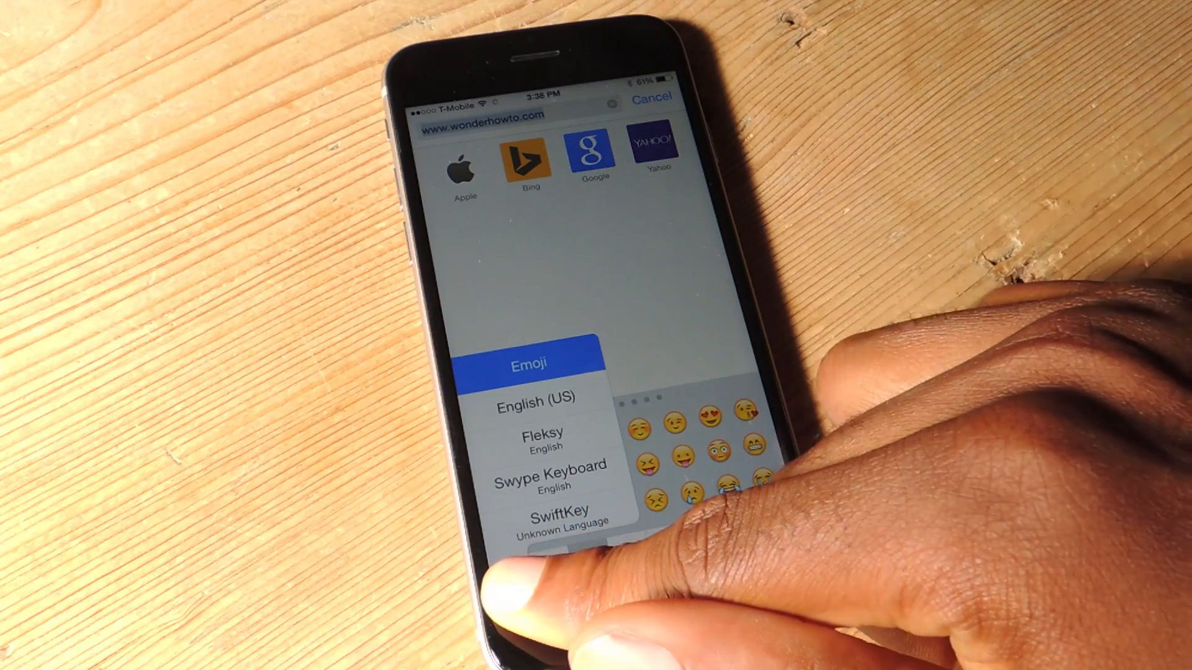
pyautogui.moveTo(722, 494)
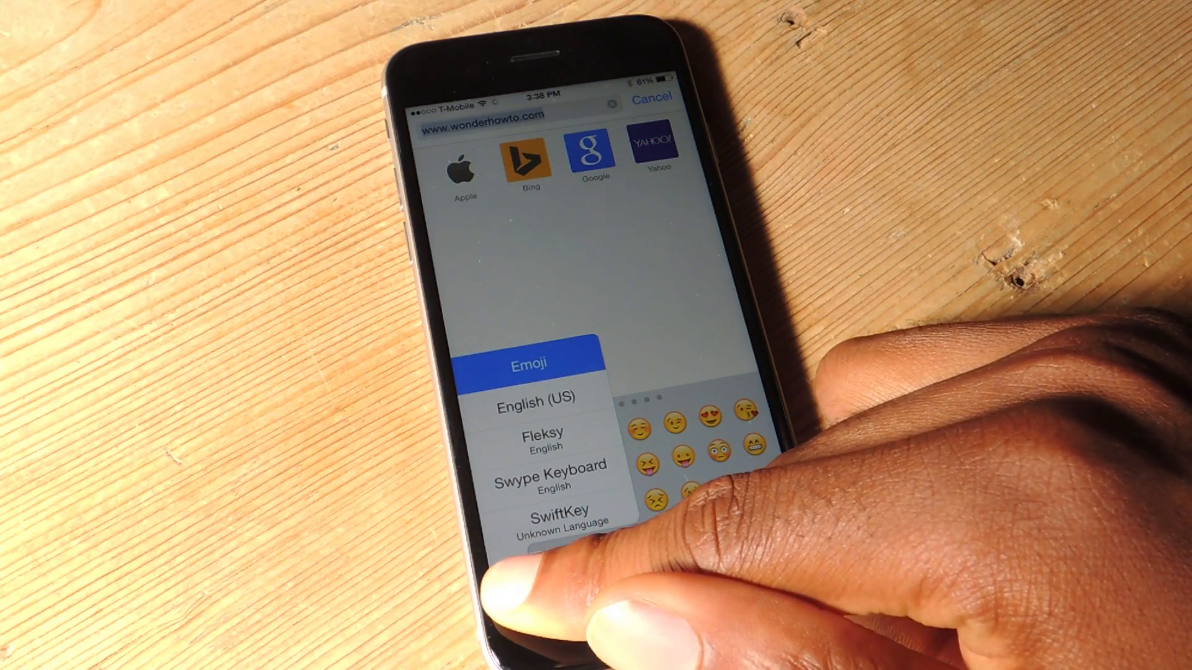